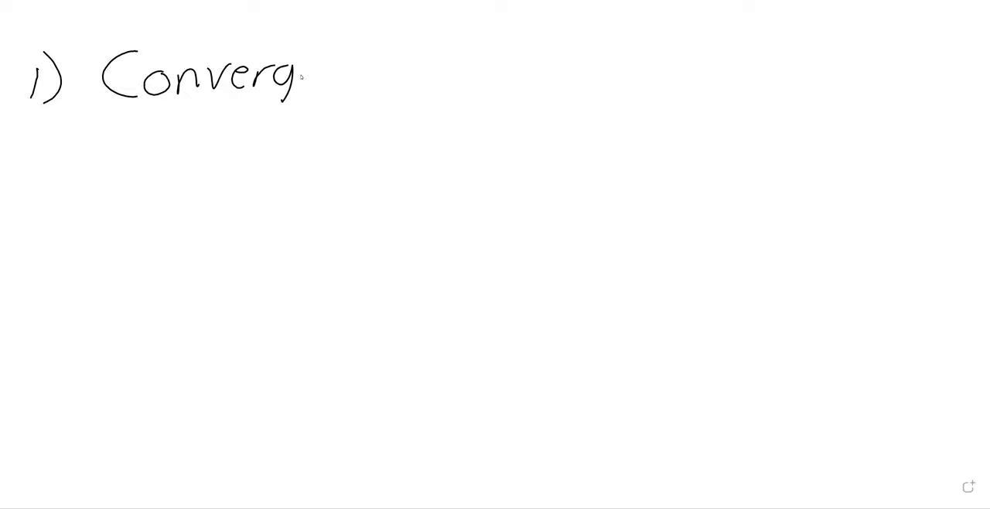
Finish writing the heading '1) Convergence/divergence of…' and move to the next page
type("ence/d")
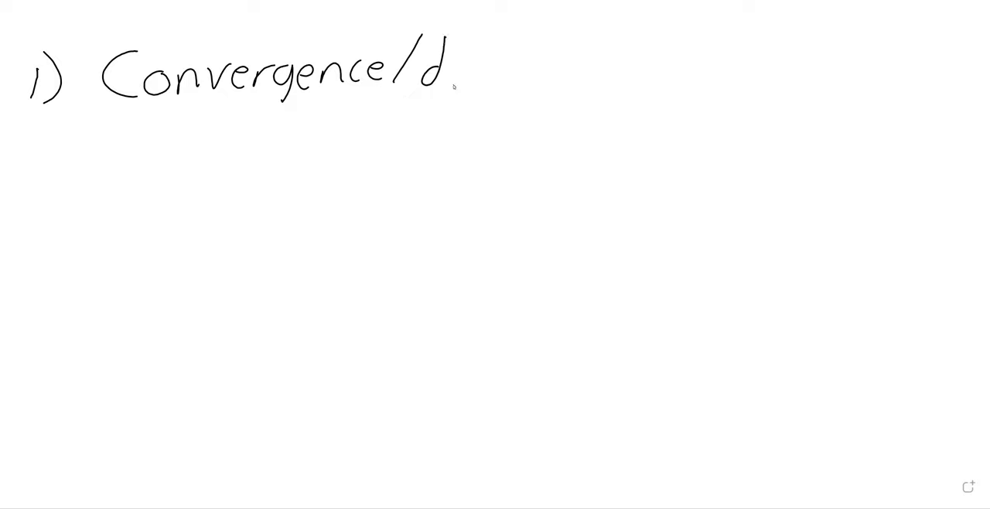
type("ivergence o")
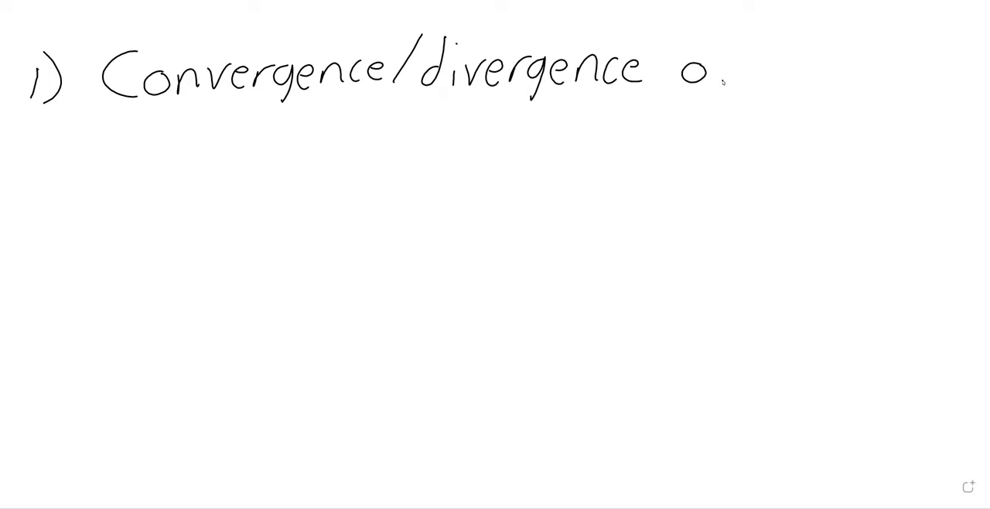
left_click(921, 487)
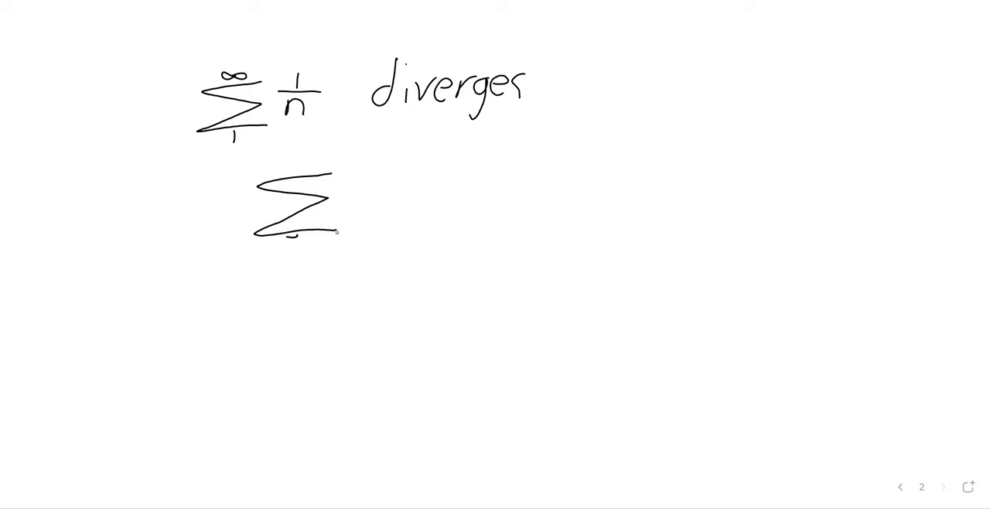
Handwrite 'Σ 1/n diverges' and begin a second summation sign below it
left_click_drag(290, 255, 298, 248)
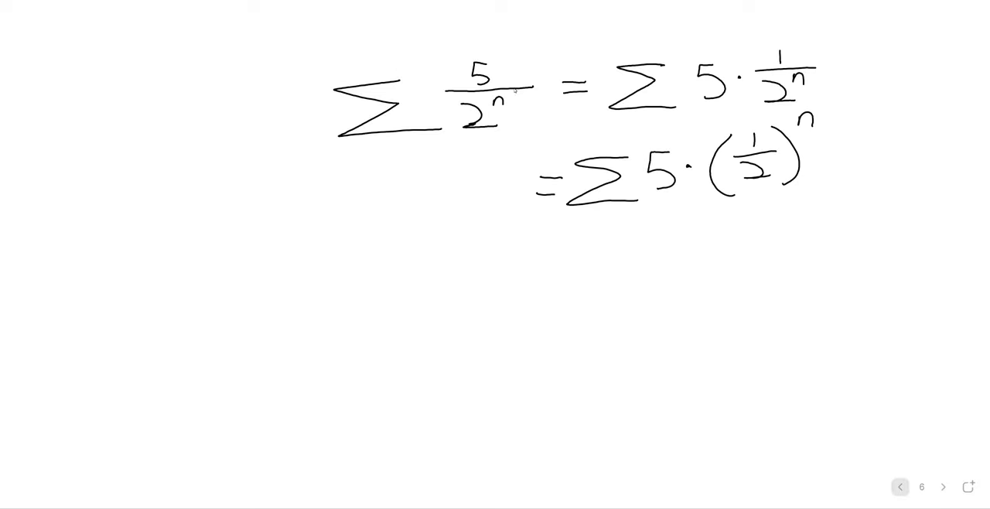
After writing Σ 5/2ⁿ = Σ 5·(1/2)ⁿ, advance to a new page
left_click(943, 487)
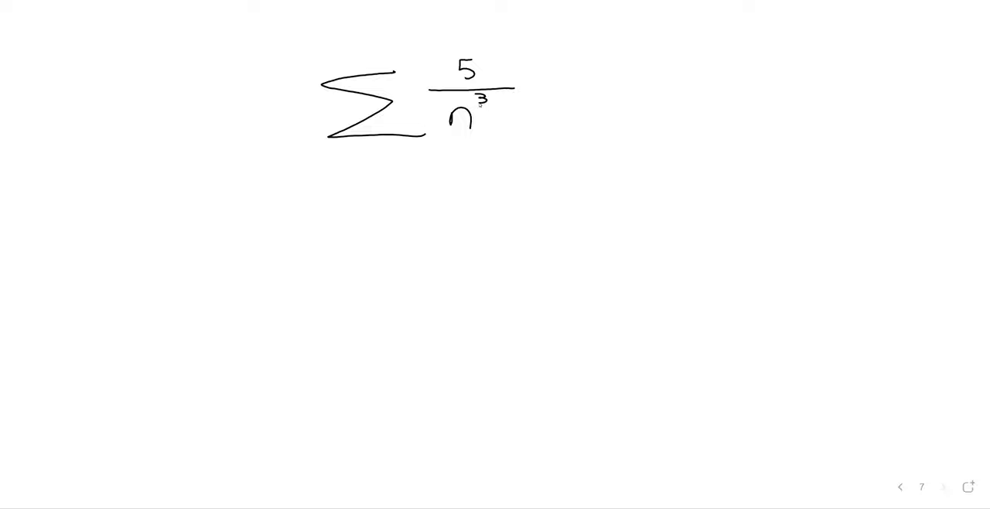
Write = Σ 5·1/n³ beside Σ 5/n³, circle 1/n³ and start the note '3 >'
left_click_drag(538, 85, 563, 85)
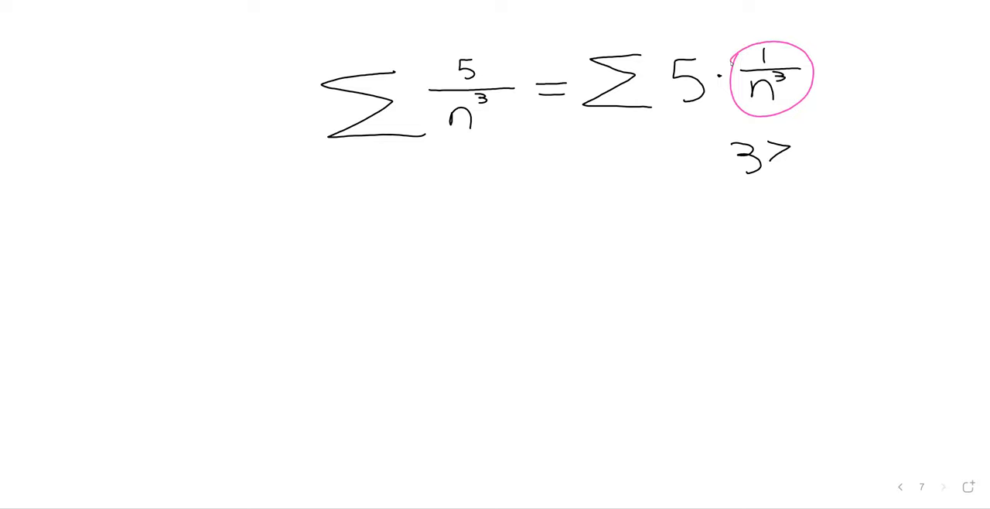
mouse_move(813, 124)
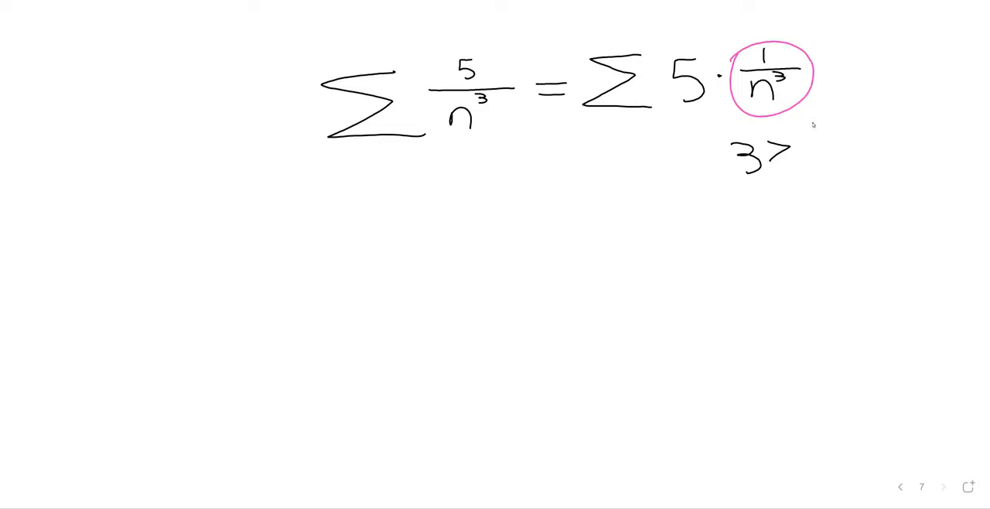
Go back to page 4 with the constant-multiple property for nonzero k
left_click(899, 486)
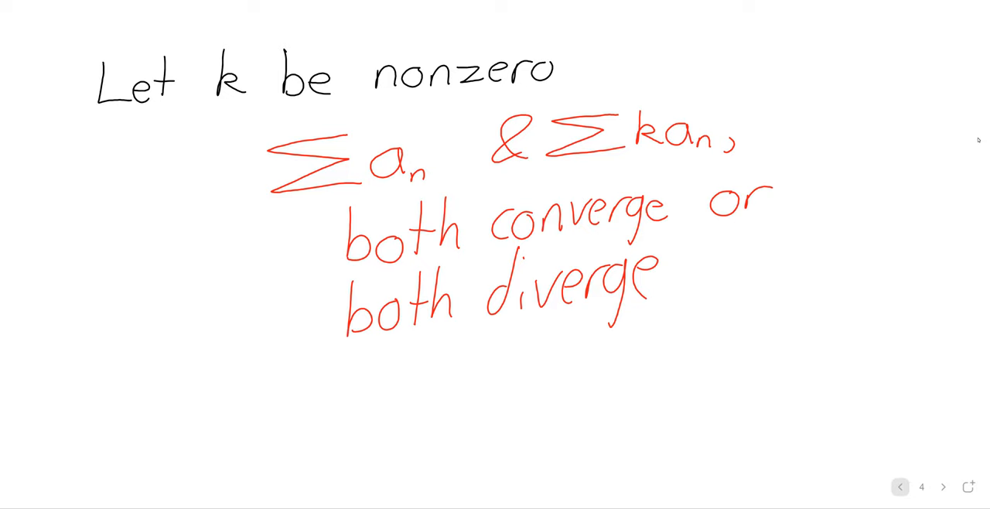
Move forward to page 6 showing Σ 5/2ⁿ as Σ 5·(1/2)ⁿ
left_click(942, 487)
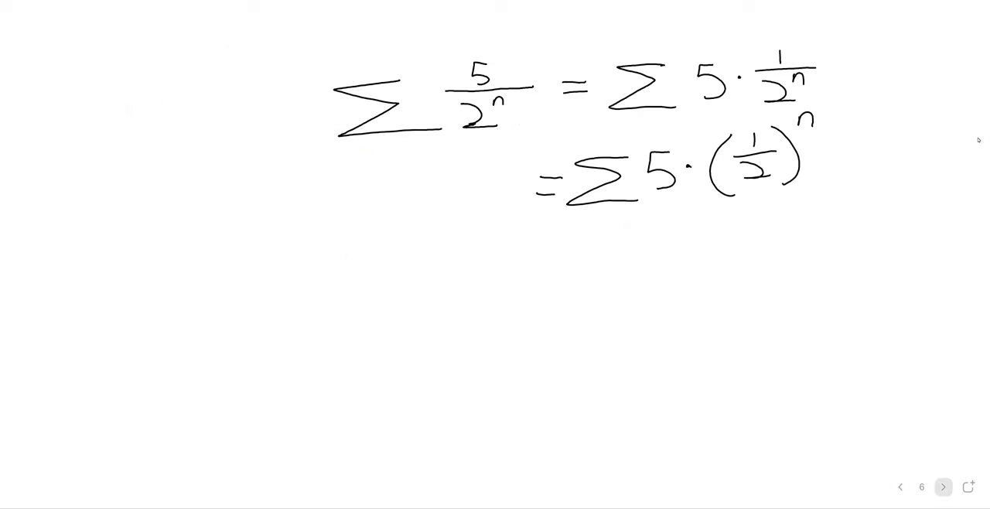